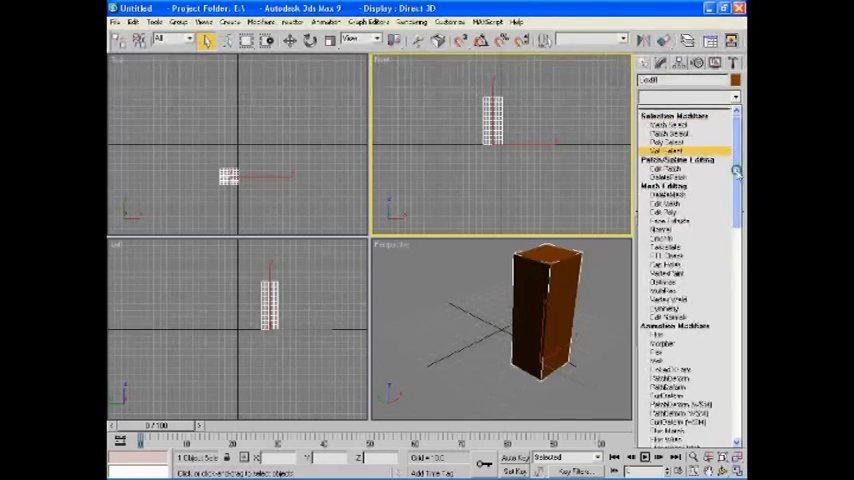
Apply a Bend modifier from Parametric Modifiers to the tall segmented box
scroll("down", 3)
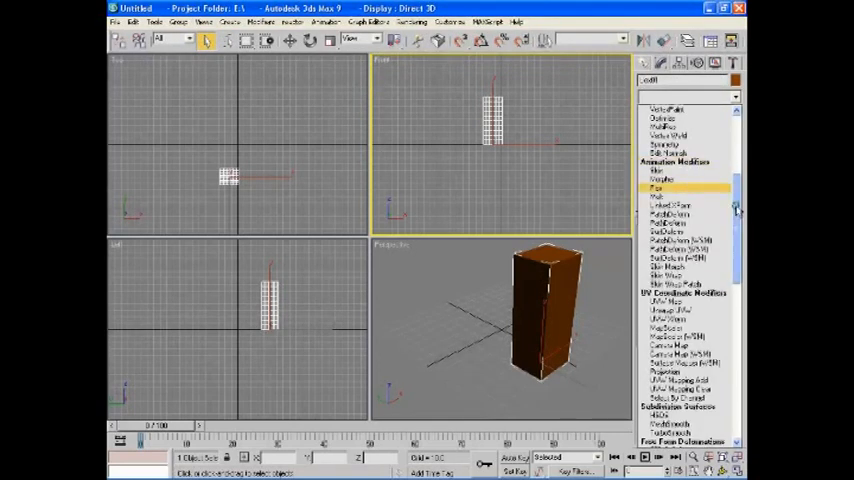
scroll("down", 3)
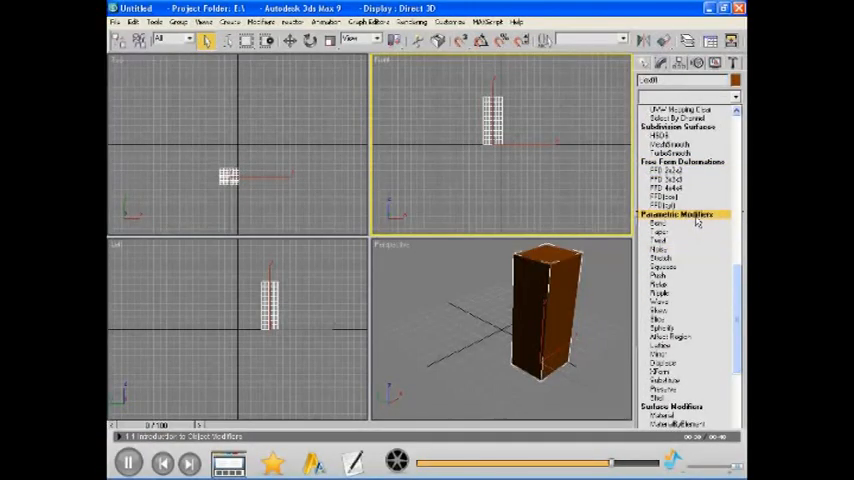
left_click(658, 240)
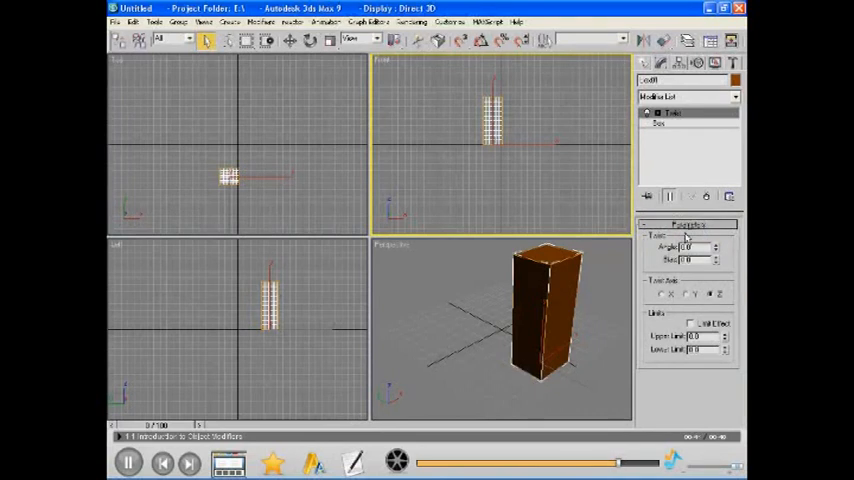